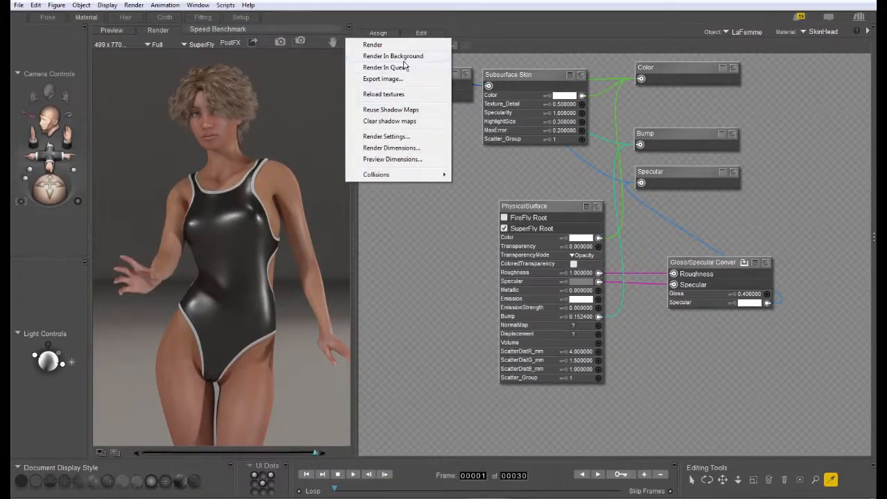
mouse_move(405, 142)
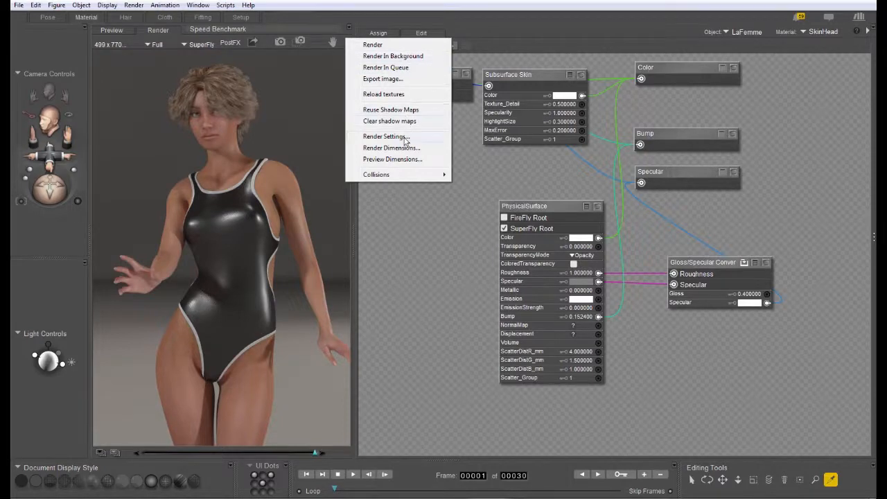
Step: Choose Render Settings from the Render menu to show the SuperFly quality options
left_click(385, 136)
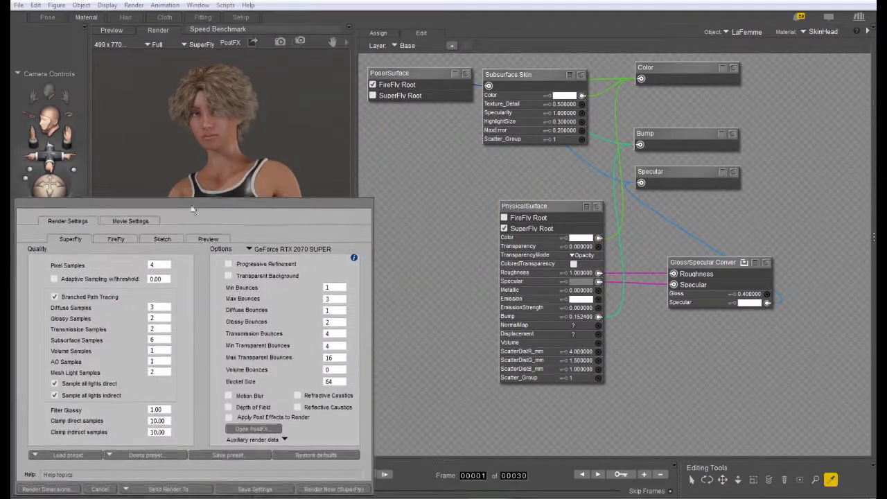
mouse_move(145, 312)
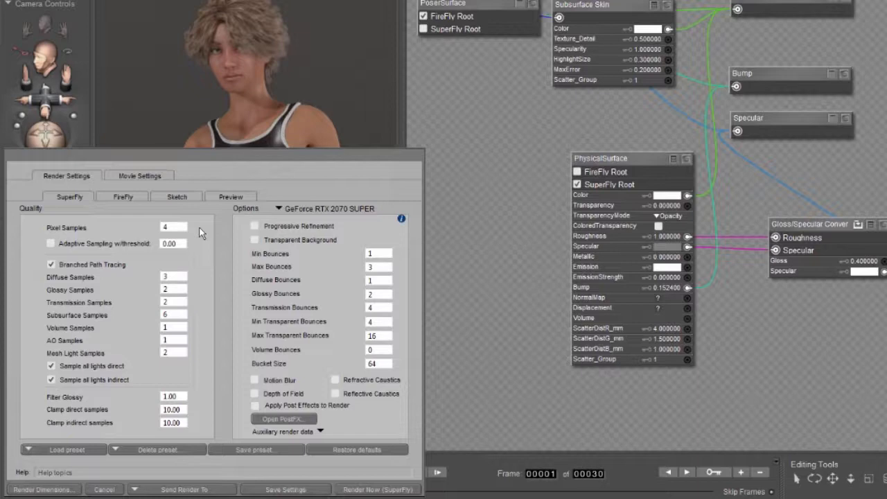
mouse_move(229, 235)
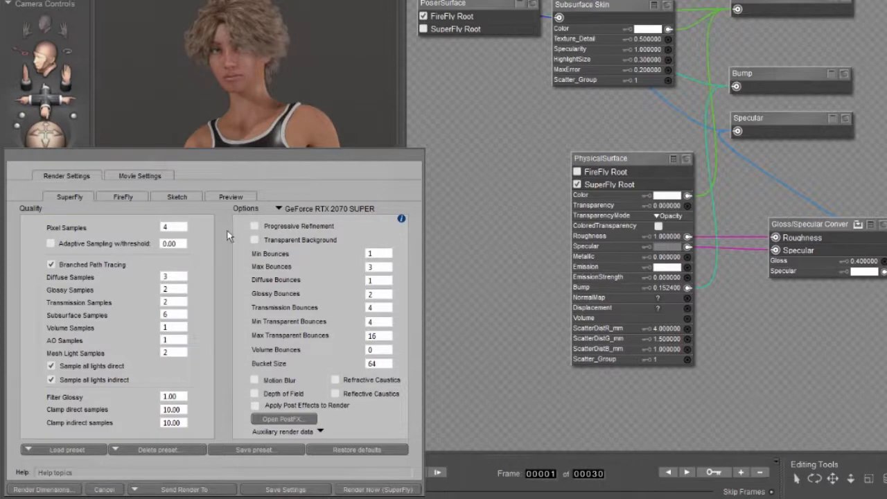
mouse_move(282, 214)
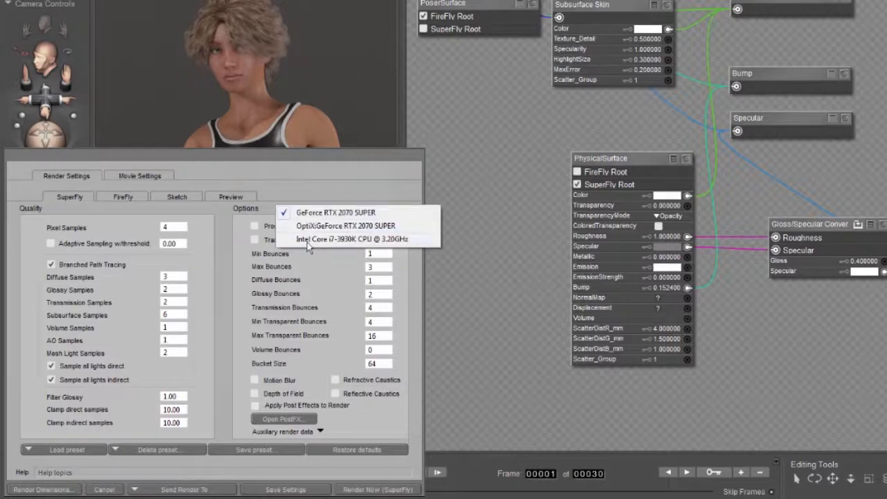
left_click(355, 238)
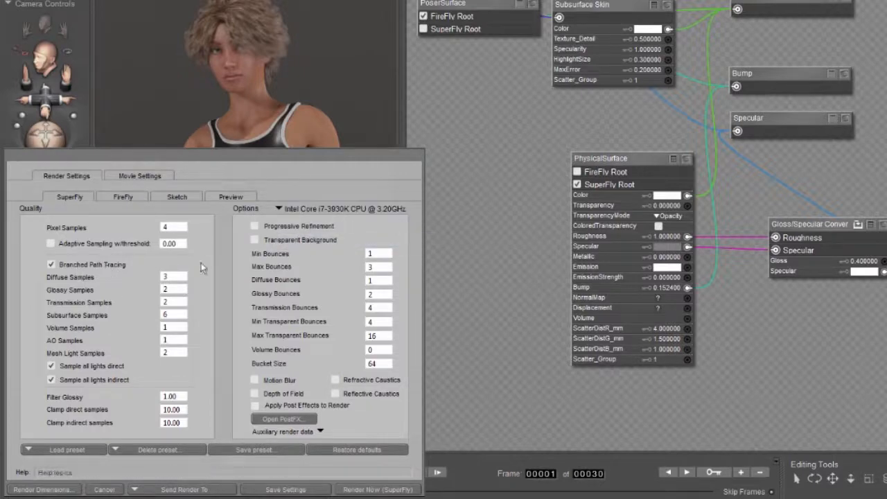
mouse_move(218, 265)
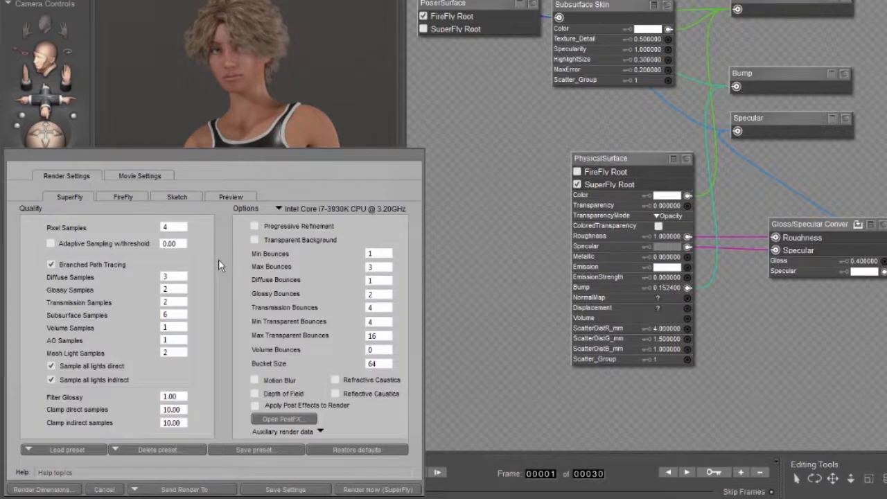
mouse_move(222, 257)
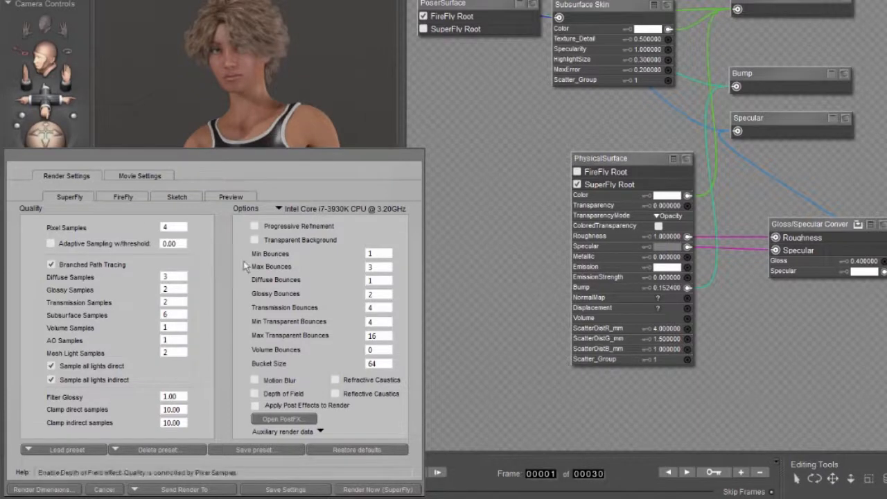
mouse_move(201, 365)
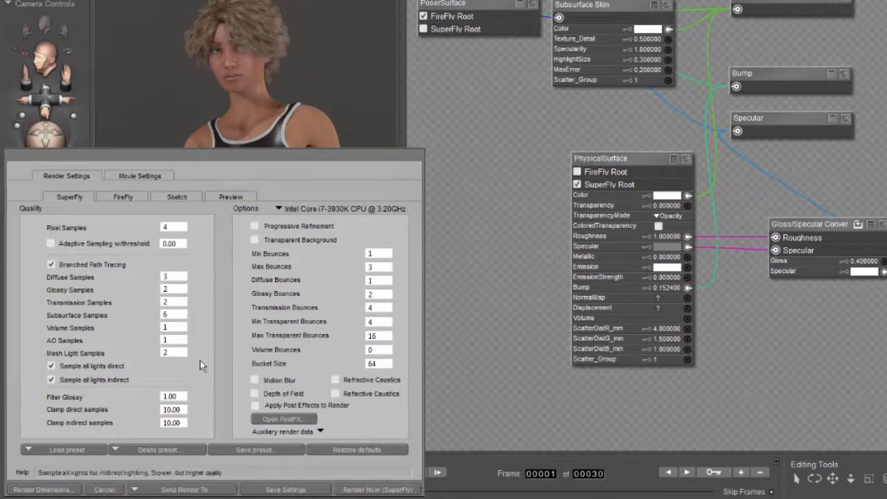
mouse_move(137, 222)
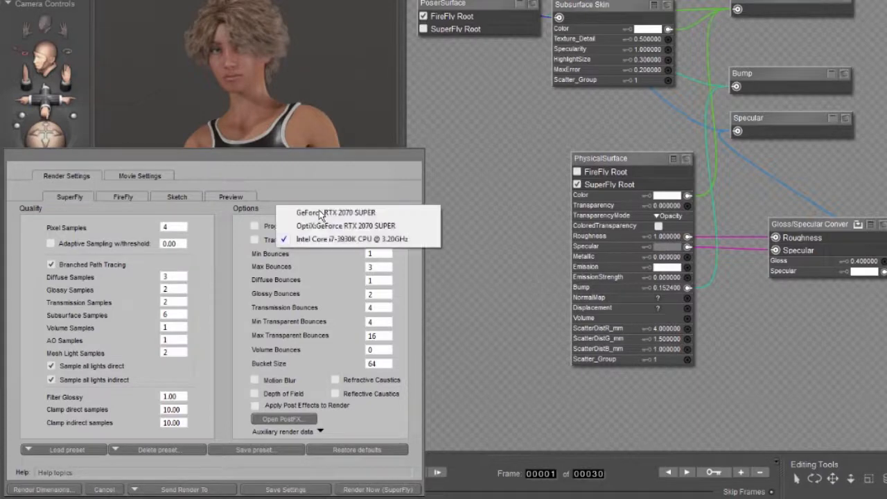
mouse_move(336, 212)
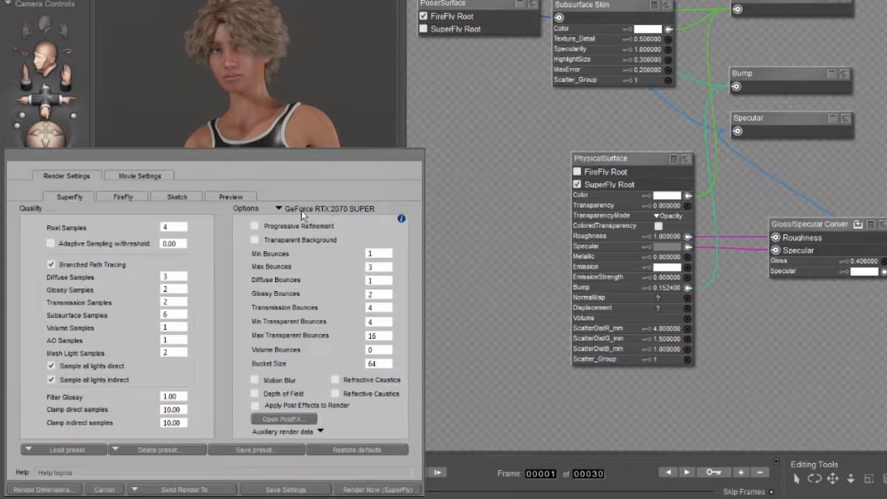
mouse_move(210, 219)
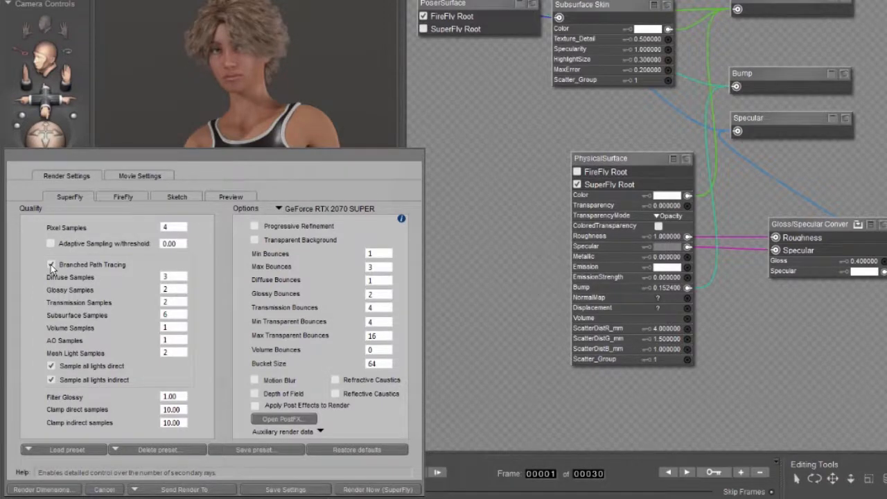
left_click(51, 265)
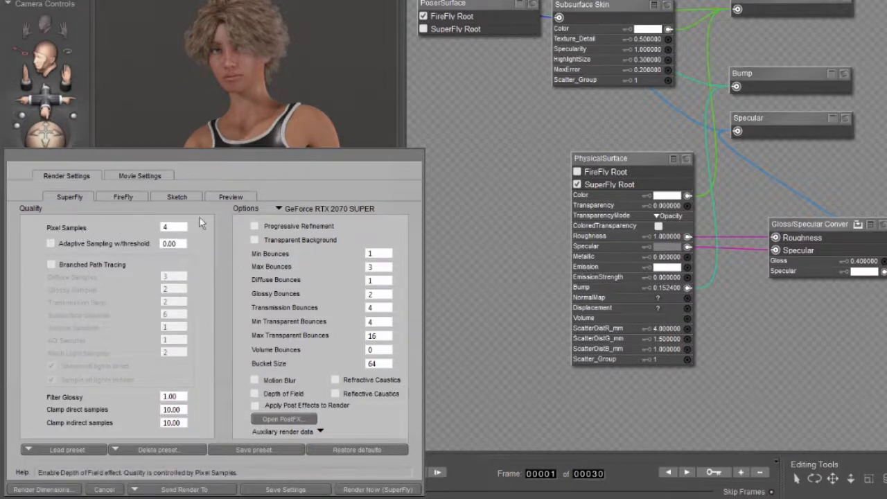
mouse_move(196, 259)
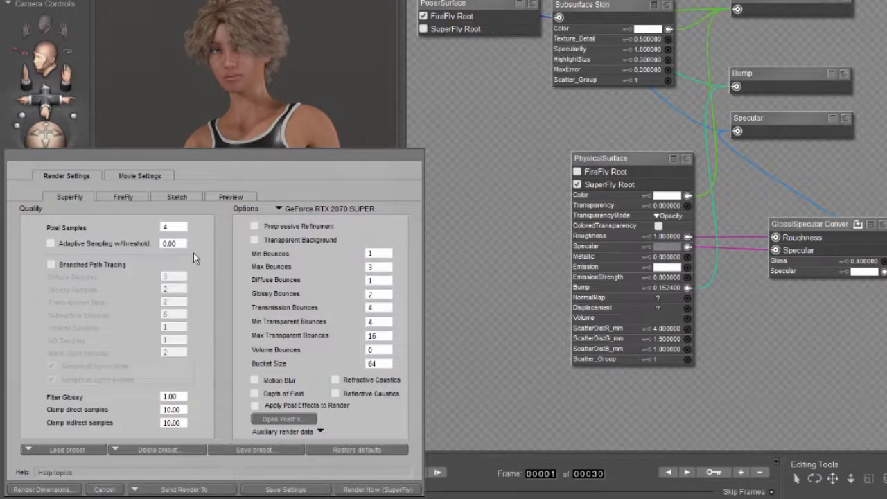
mouse_move(50, 267)
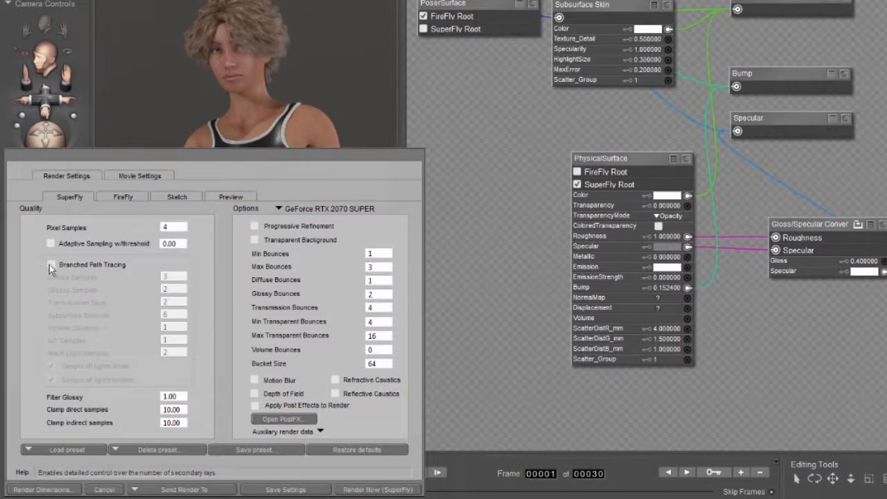
left_click(51, 264)
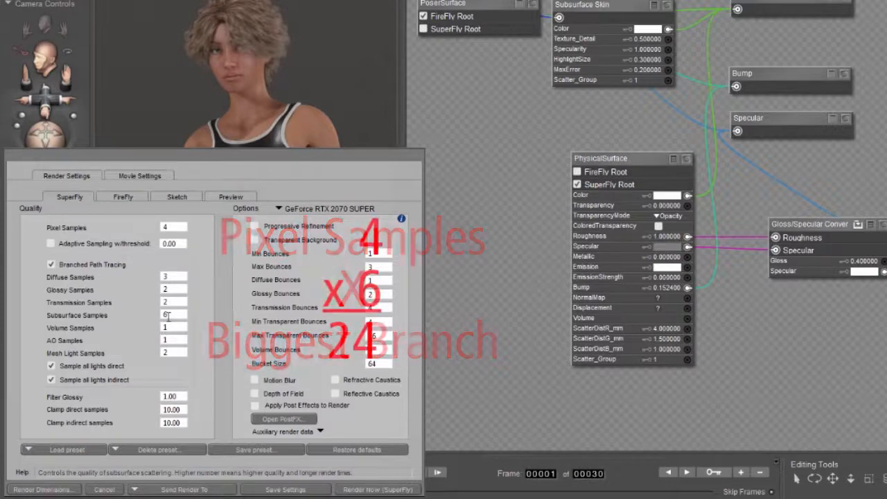
Step: Set SuperFly Pixel Samples to 24 and disable Branched Path Tracing
left_click(164, 227)
type("24")
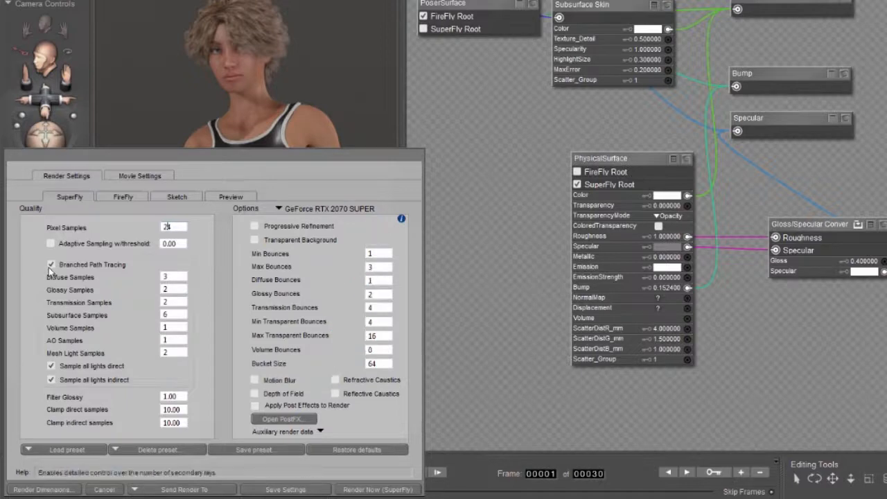
left_click(50, 265)
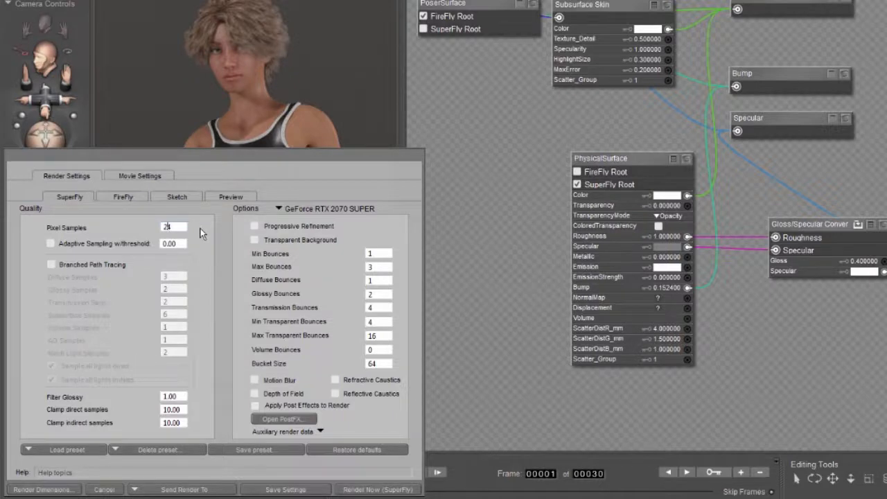
mouse_move(319, 212)
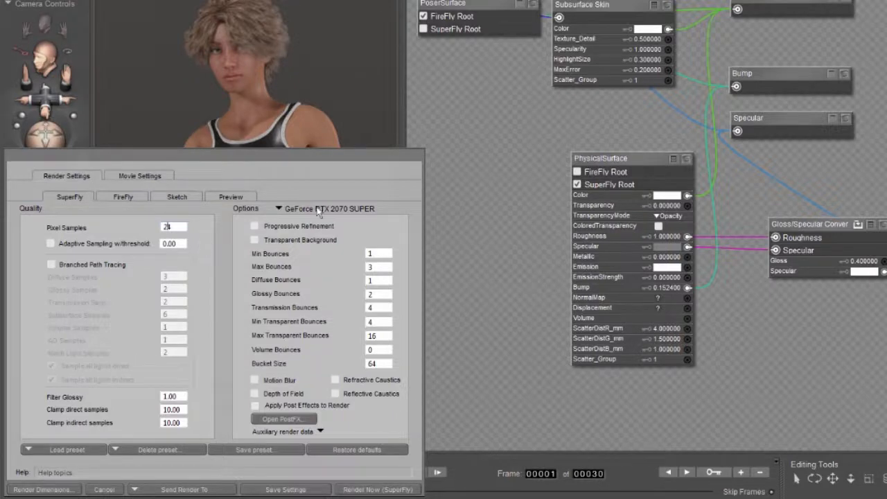